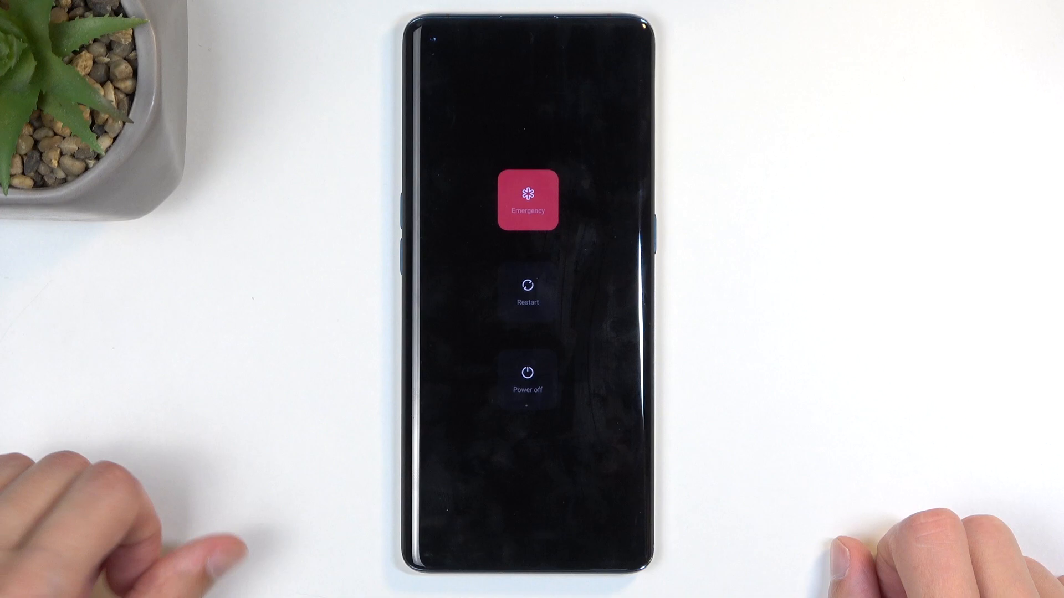
- Switch the phone off so it can boot into the ColorOS Recovery main menu
left_click(528, 379)
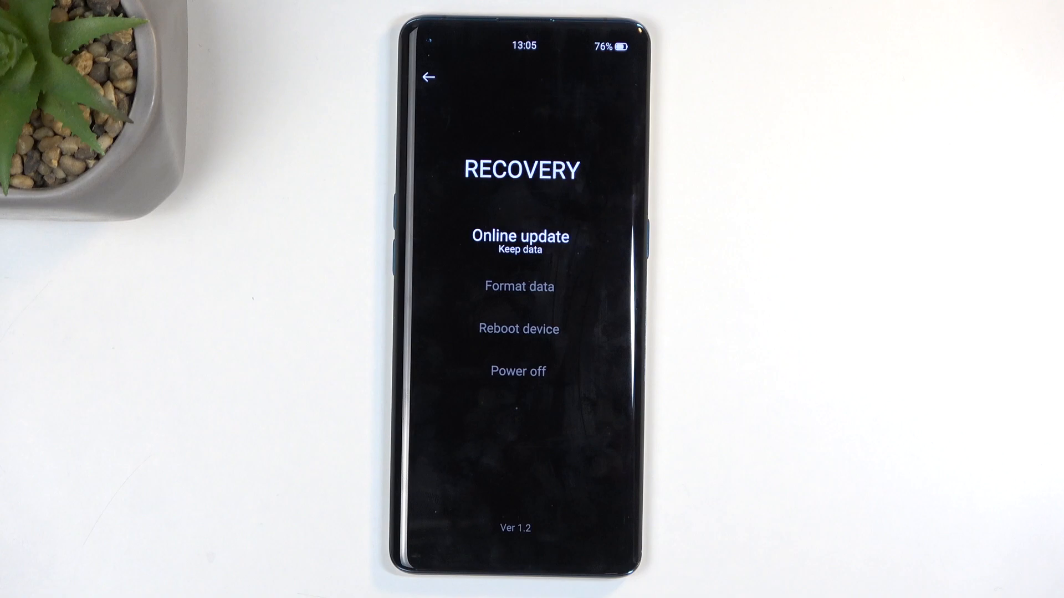
- Choose Format data and reach the warning that all user data will be erased
left_click(518, 286)
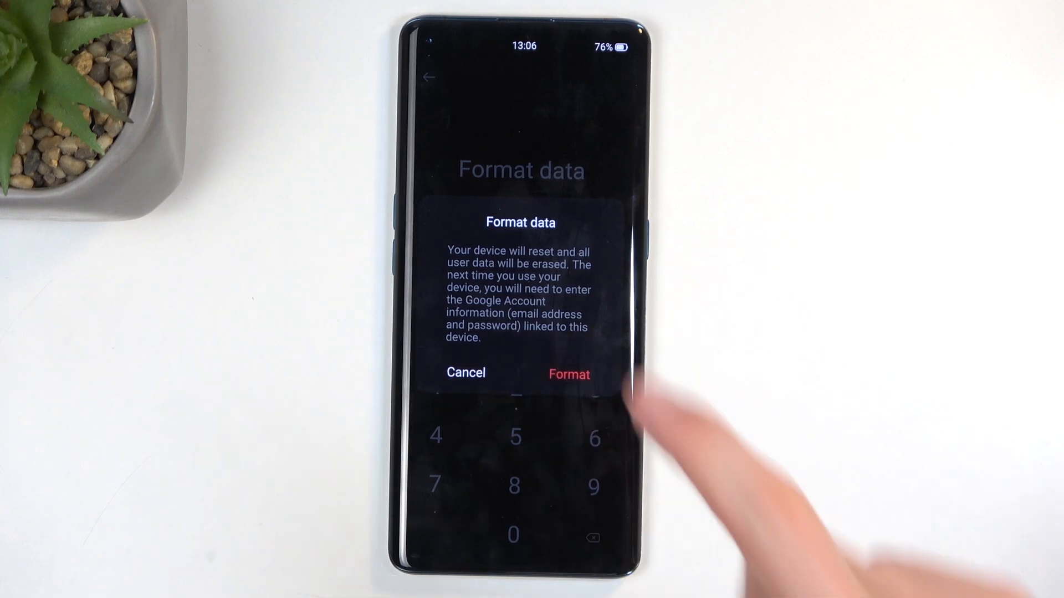
- Confirm the Format, then acknowledge 'Data formatted' to reboot to the OPPO logo
left_click(568, 374)
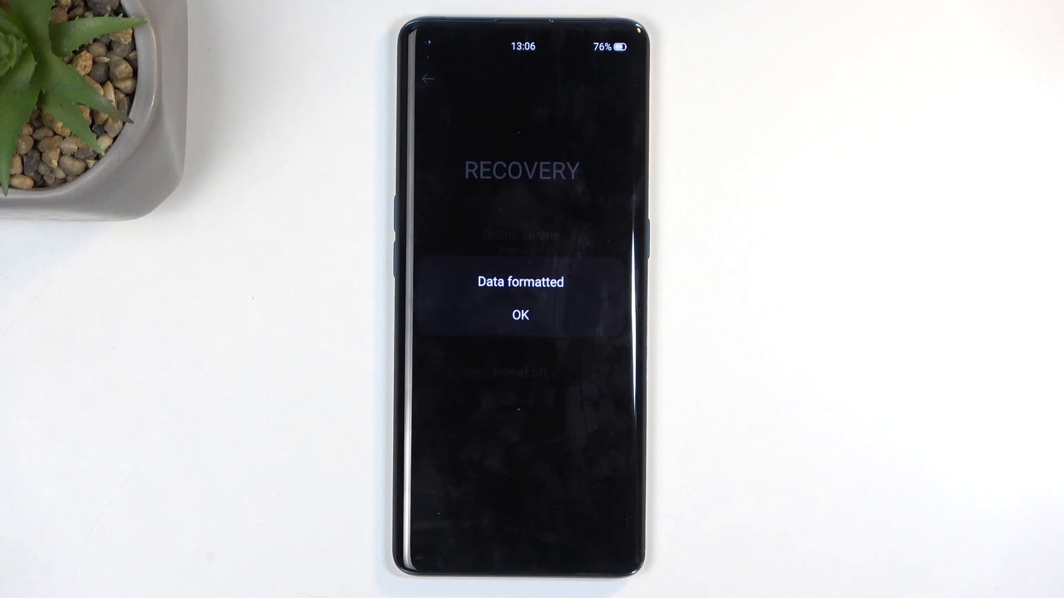
left_click(520, 314)
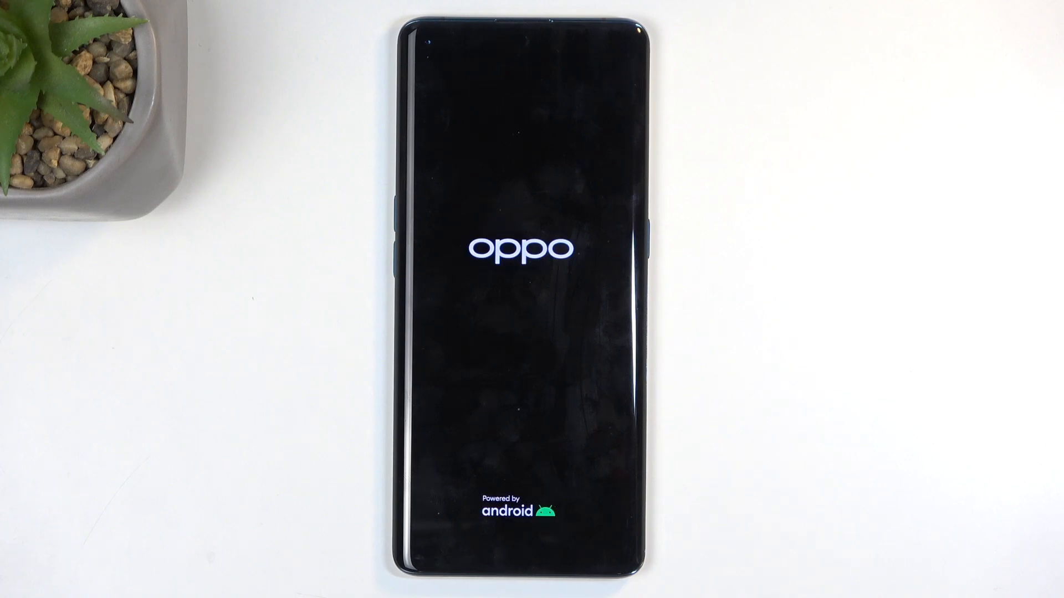